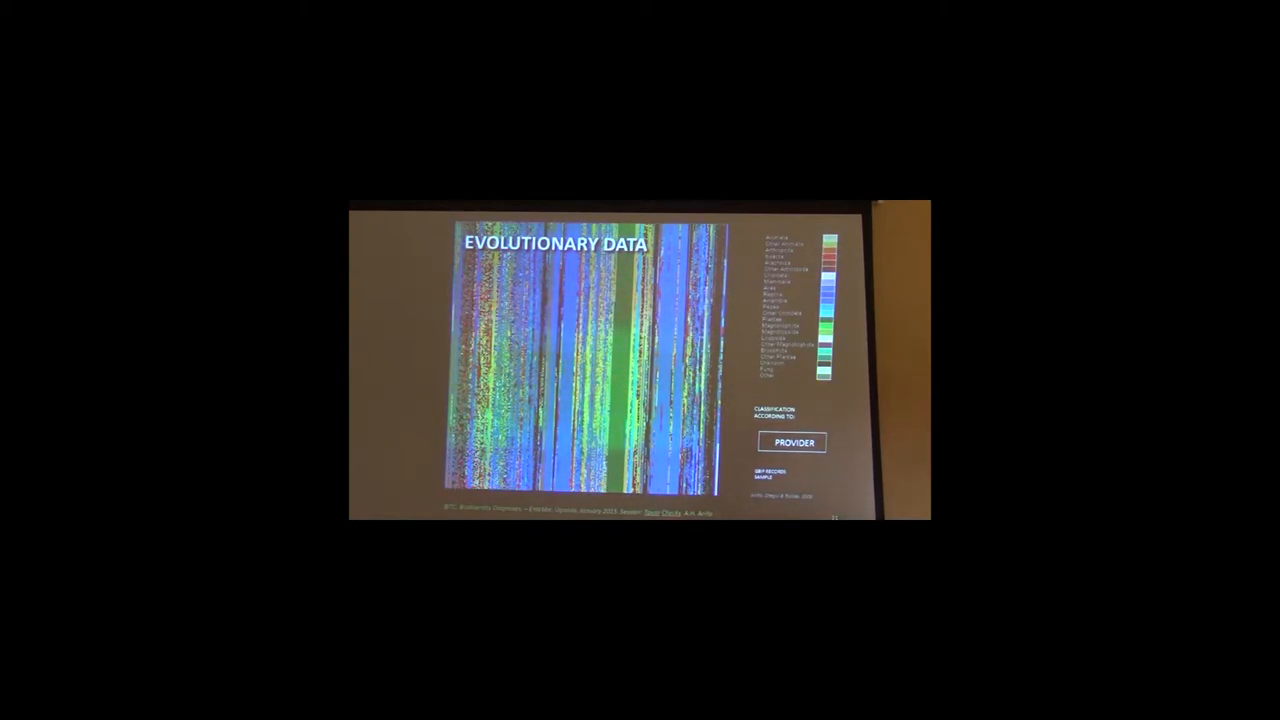
left_click(791, 443)
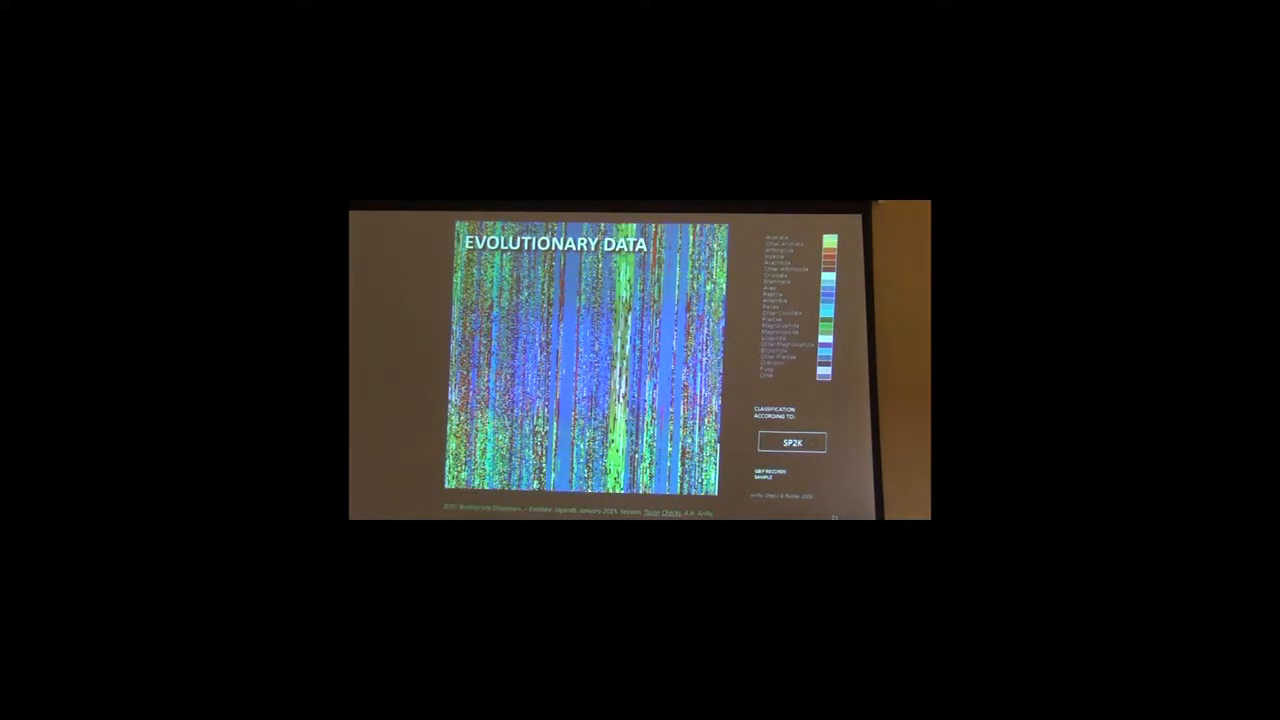